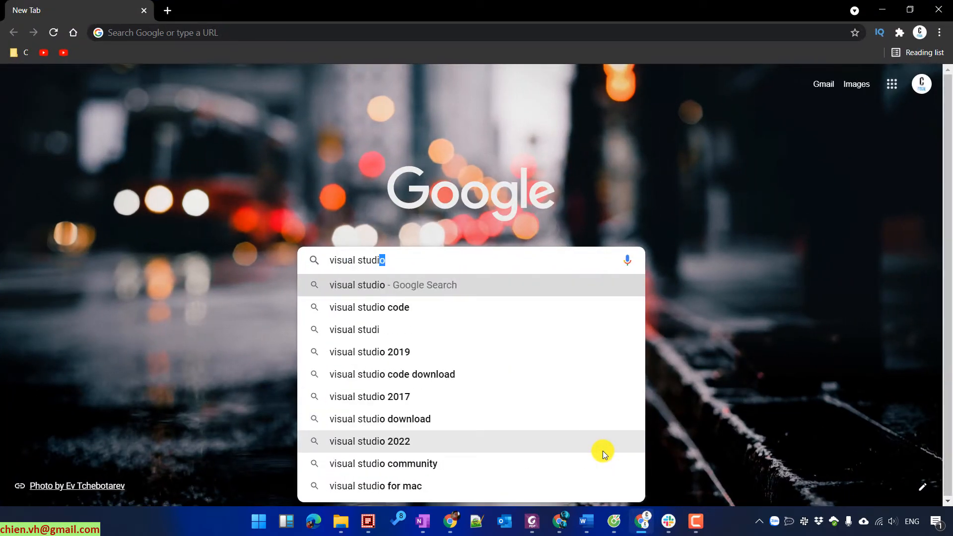
Step: Search Google for 'visual studio code' and go to code.visualstudio.com
{"action": "left_click", "coordinate": [369, 308]}
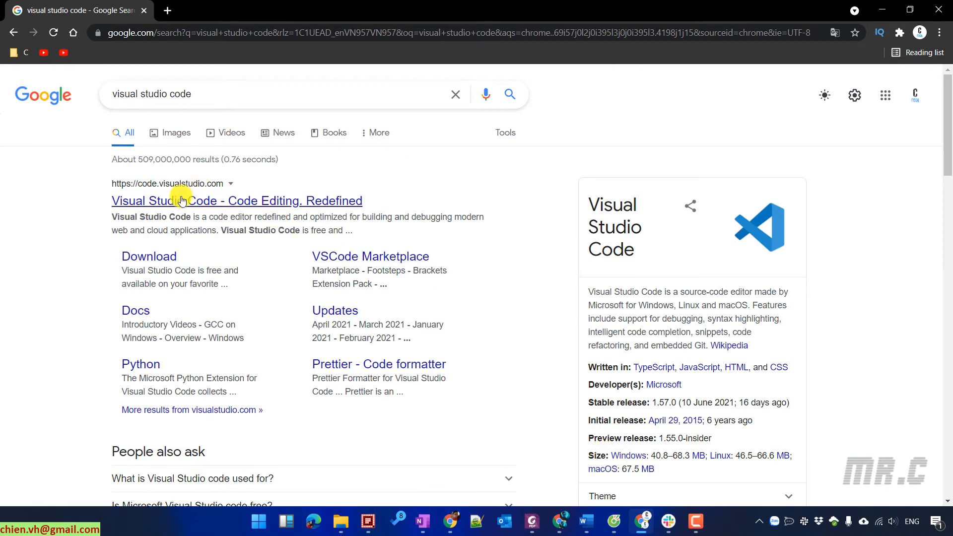
{"action": "mouse_move", "coordinate": [230, 200]}
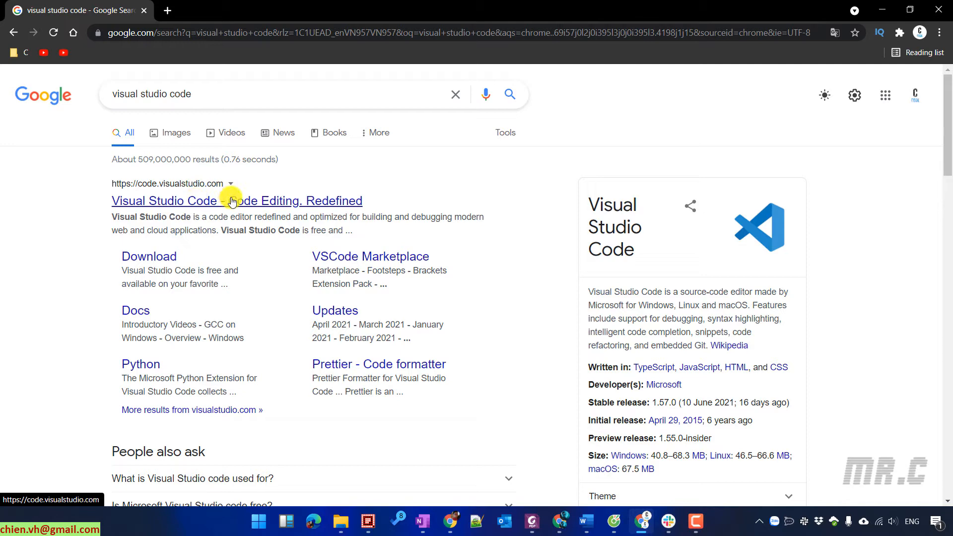
{"action": "left_click", "coordinate": [230, 201]}
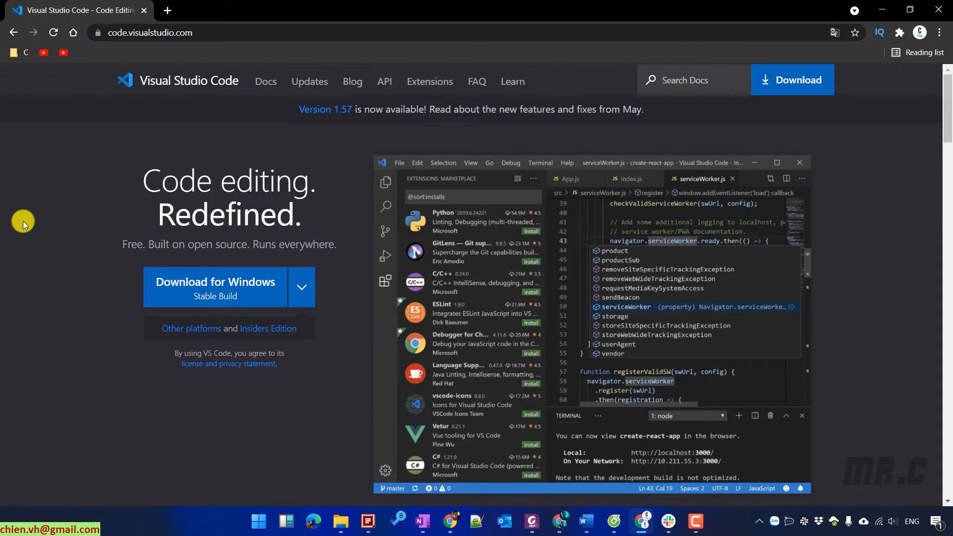
{"action": "mouse_move", "coordinate": [301, 290]}
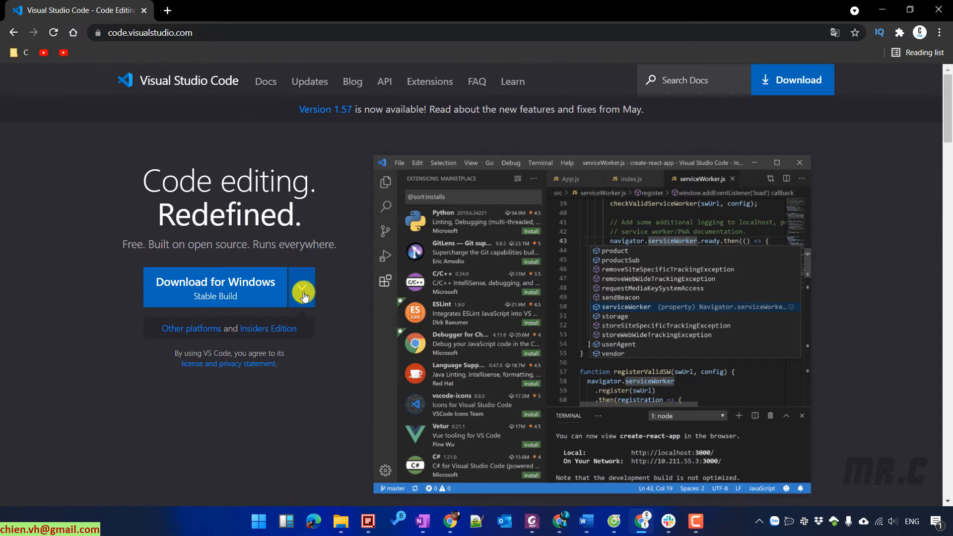
Step: Download the stable Windows x64 User Installer and run the downloaded .exe
{"action": "left_click", "coordinate": [301, 287]}
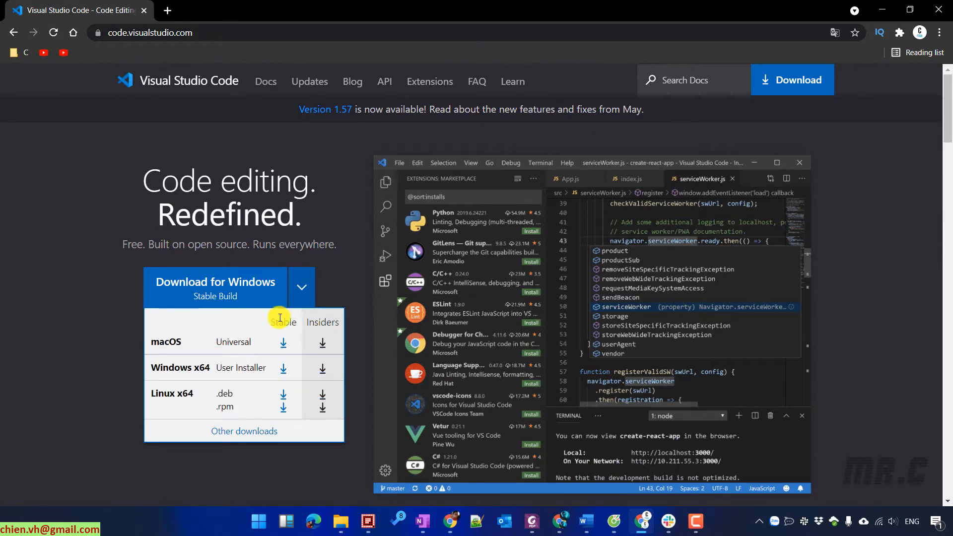
{"action": "mouse_move", "coordinate": [222, 377]}
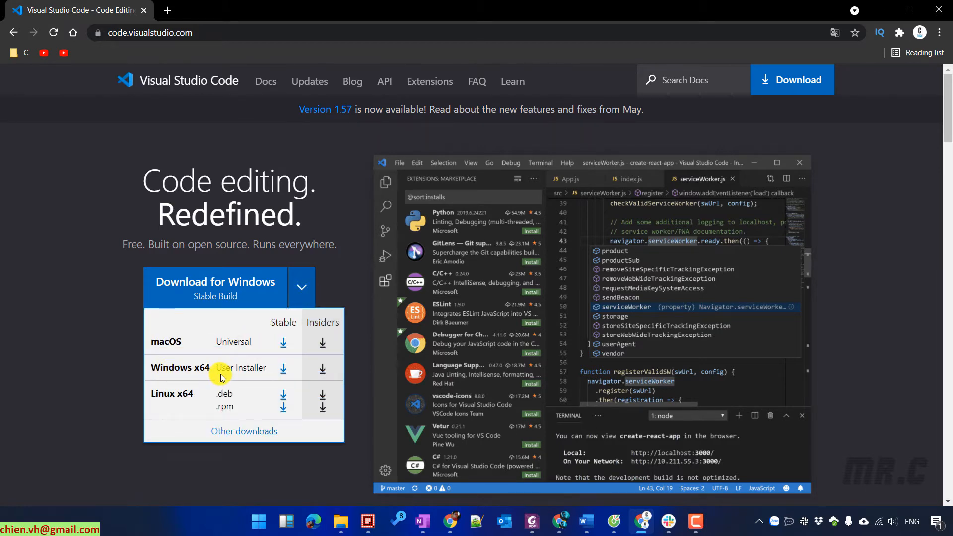
{"action": "mouse_move", "coordinate": [287, 370]}
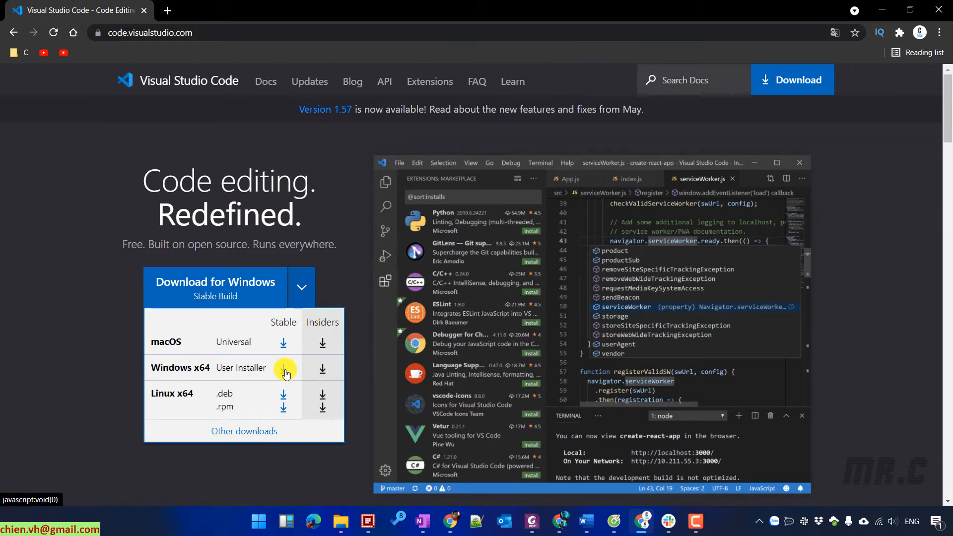
{"action": "left_click", "coordinate": [284, 368]}
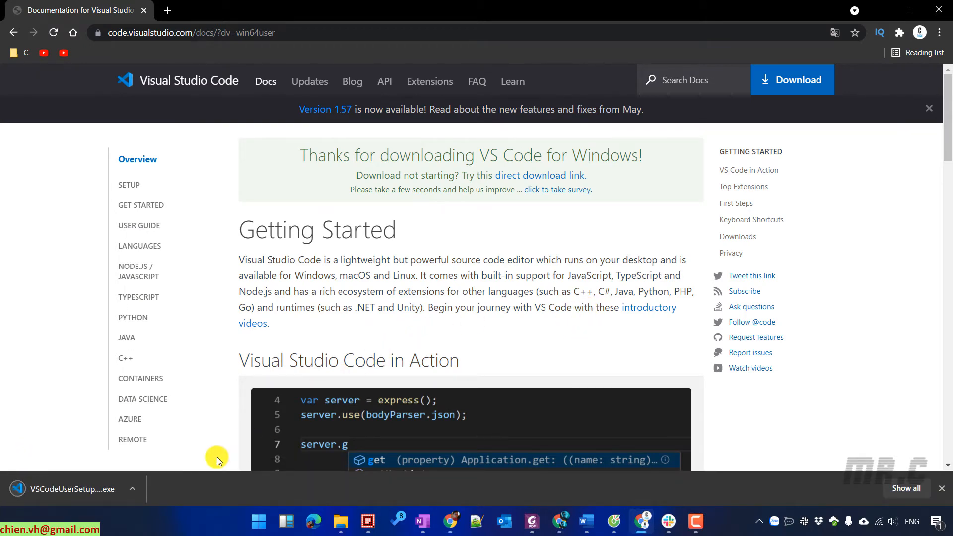
{"action": "left_click", "coordinate": [72, 488]}
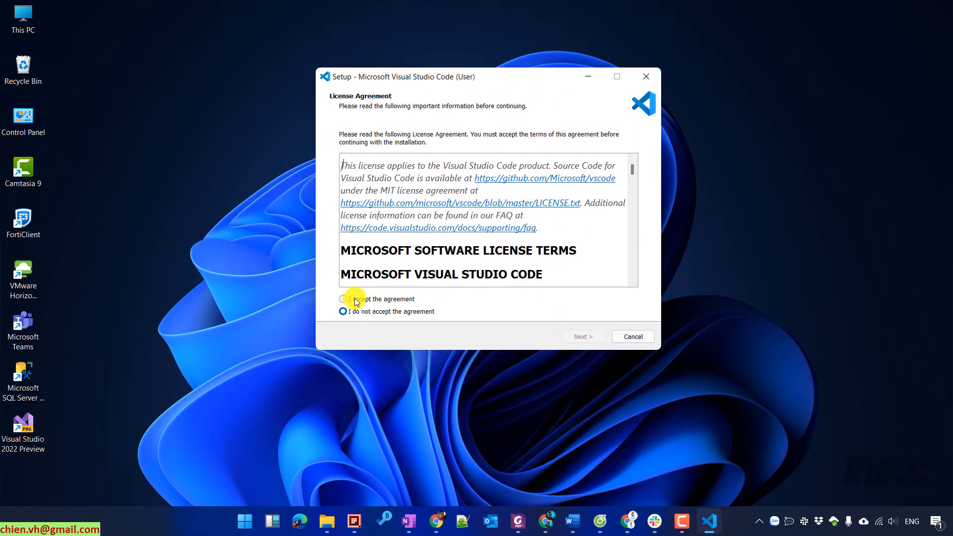
Step: Accept the license agreement and keep the default install location and Start Menu folder
{"action": "left_click", "coordinate": [343, 299]}
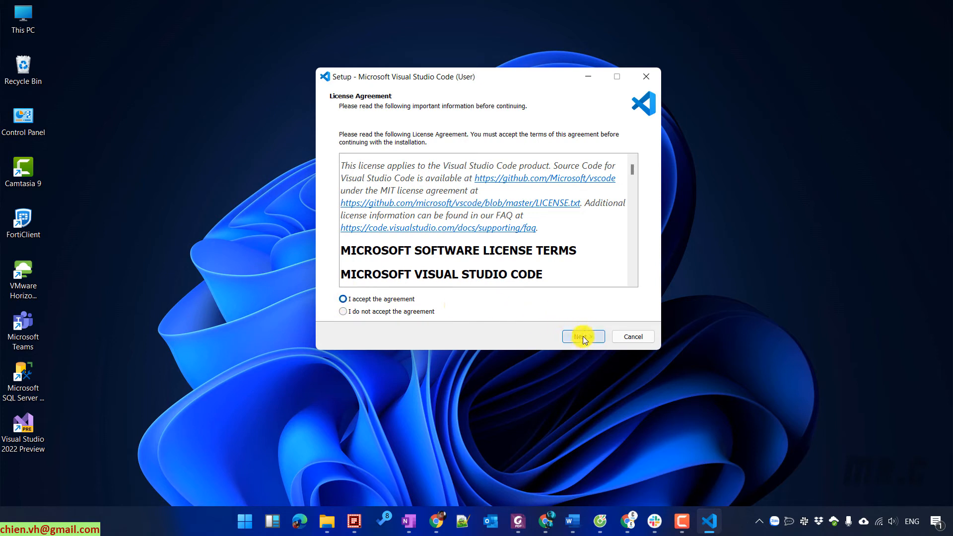
{"action": "left_click", "coordinate": [583, 337]}
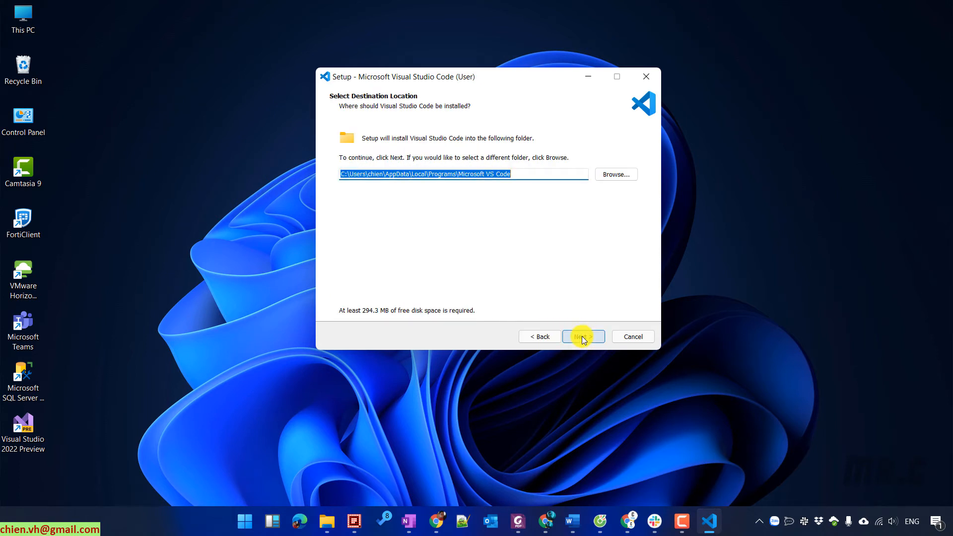
{"action": "left_click", "coordinate": [584, 336]}
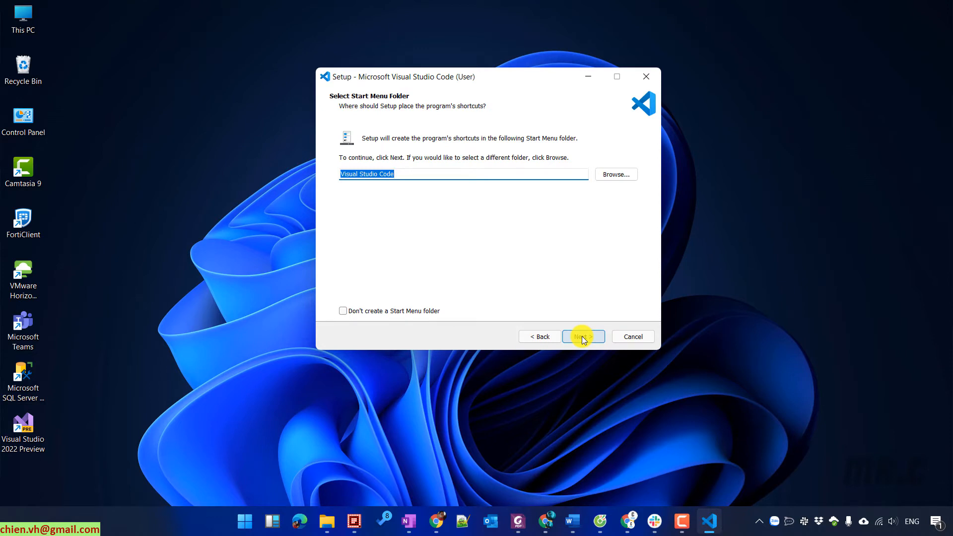
{"action": "left_click", "coordinate": [584, 336]}
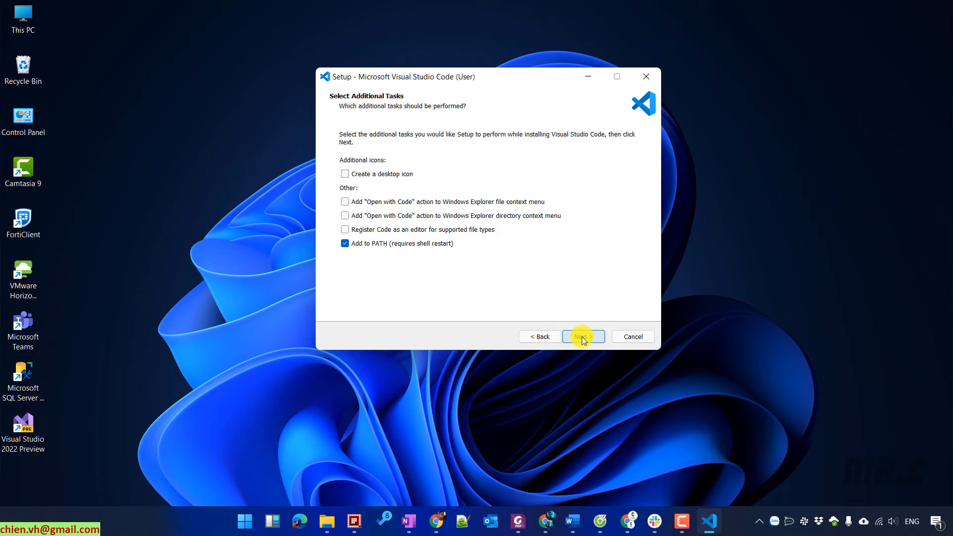
Step: Enable desktop icon, both Open with Code actions and file-type registration, then reach the install summary
{"action": "left_click", "coordinate": [344, 174]}
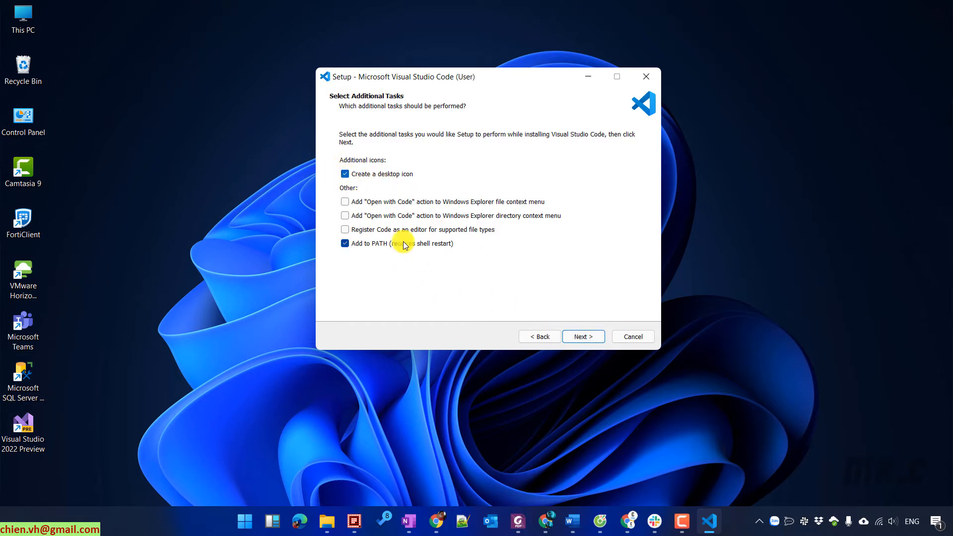
{"action": "left_click", "coordinate": [345, 201]}
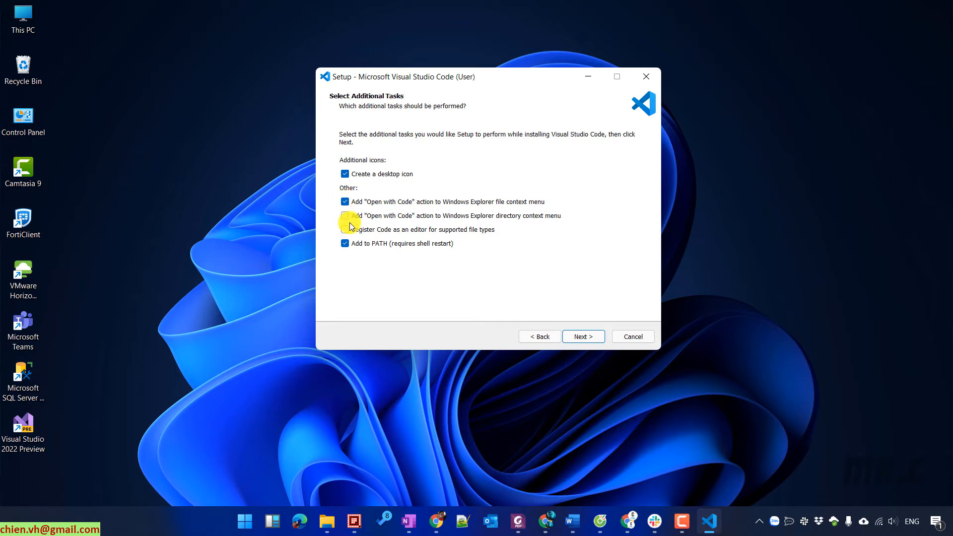
{"action": "left_click", "coordinate": [345, 215]}
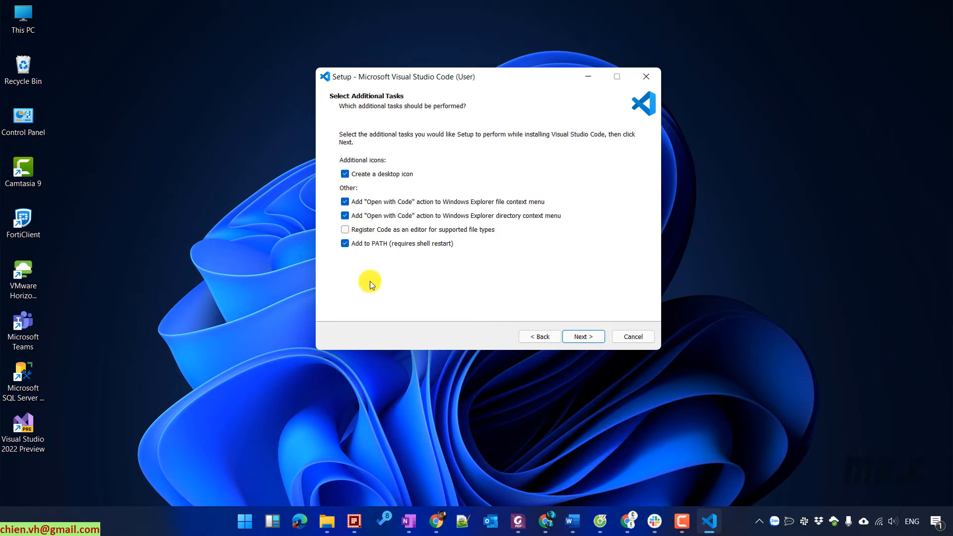
{"action": "left_click", "coordinate": [346, 229]}
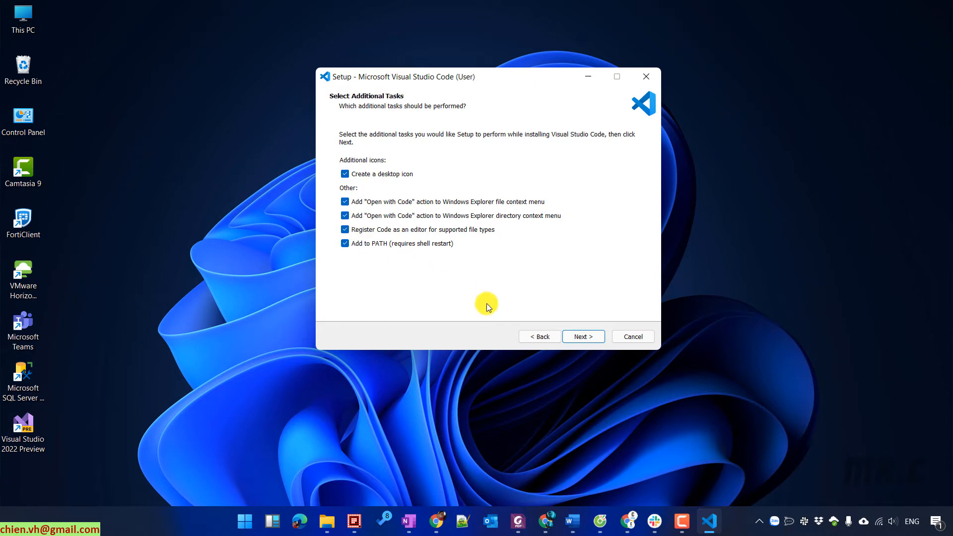
{"action": "left_click", "coordinate": [584, 336]}
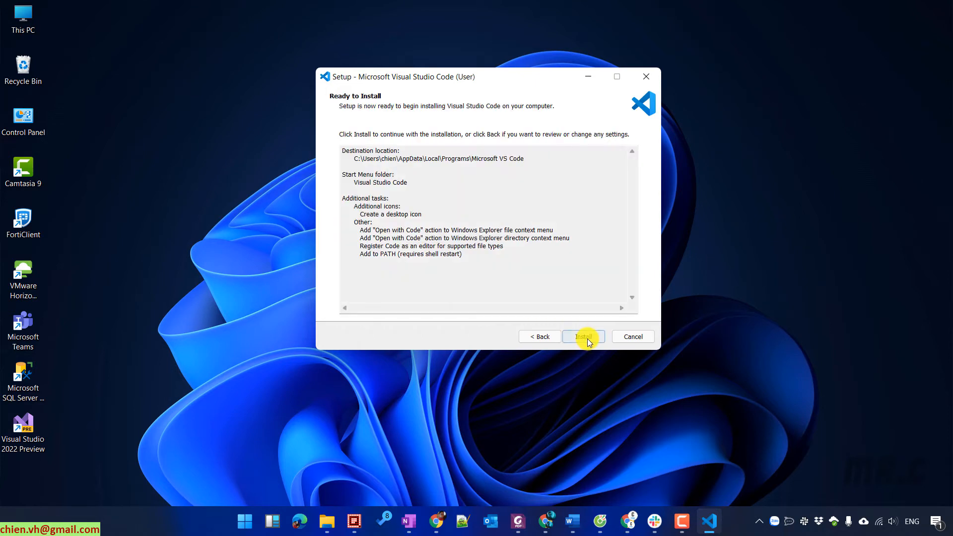
Step: Install Visual Studio Code and finish with 'Launch Visual Studio Code' checked
{"action": "left_click", "coordinate": [584, 337]}
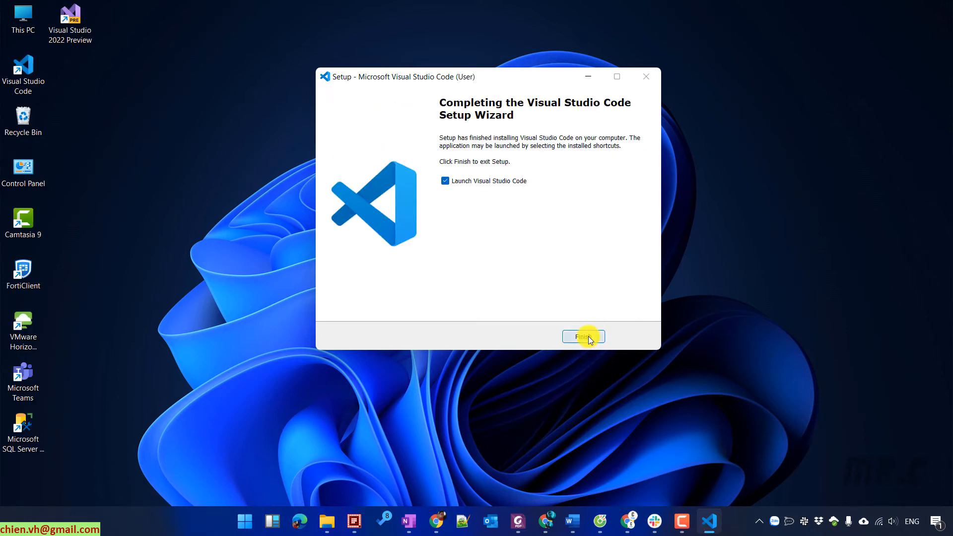
{"action": "left_click", "coordinate": [583, 337]}
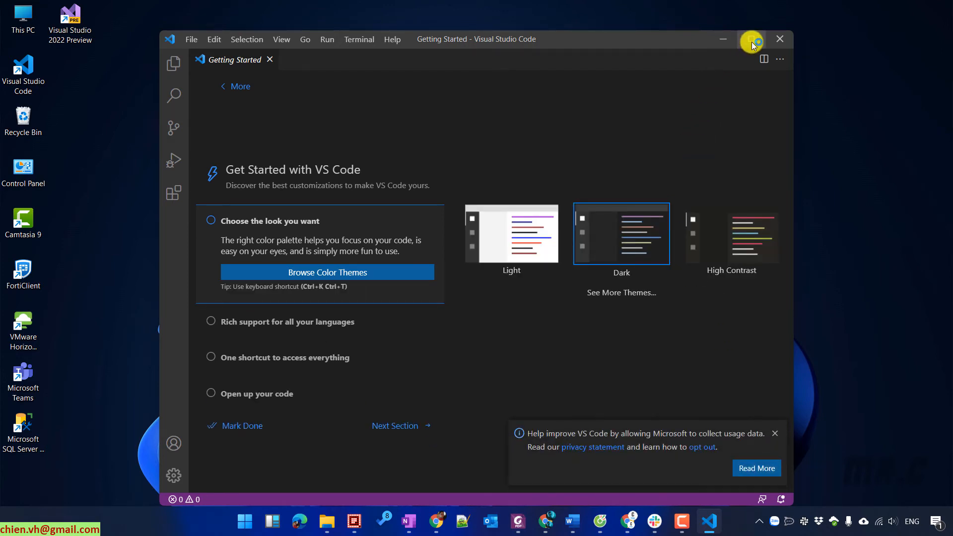
Step: Maximize the editor window and apply the Light colour theme on the Get Started page
{"action": "left_click", "coordinate": [750, 39]}
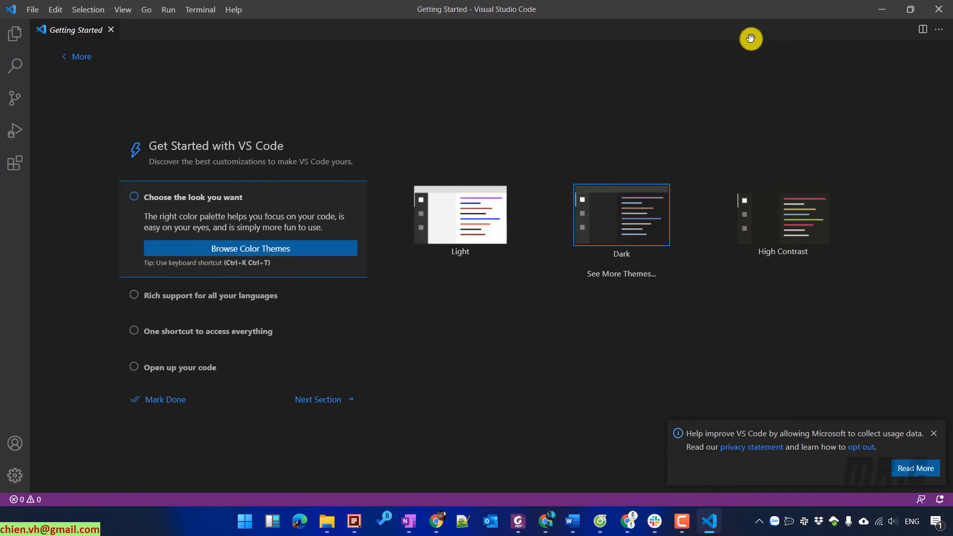
{"action": "mouse_move", "coordinate": [531, 256]}
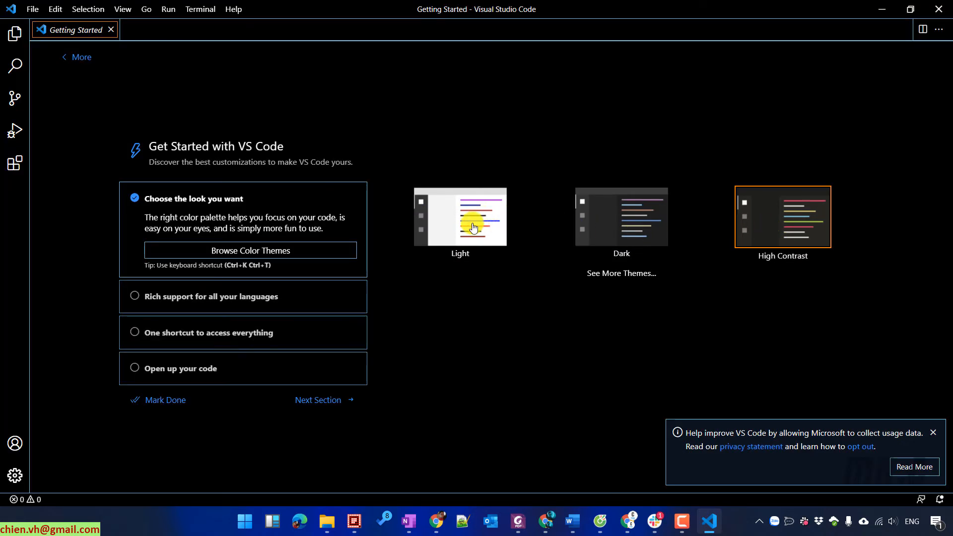
{"action": "left_click", "coordinate": [472, 222]}
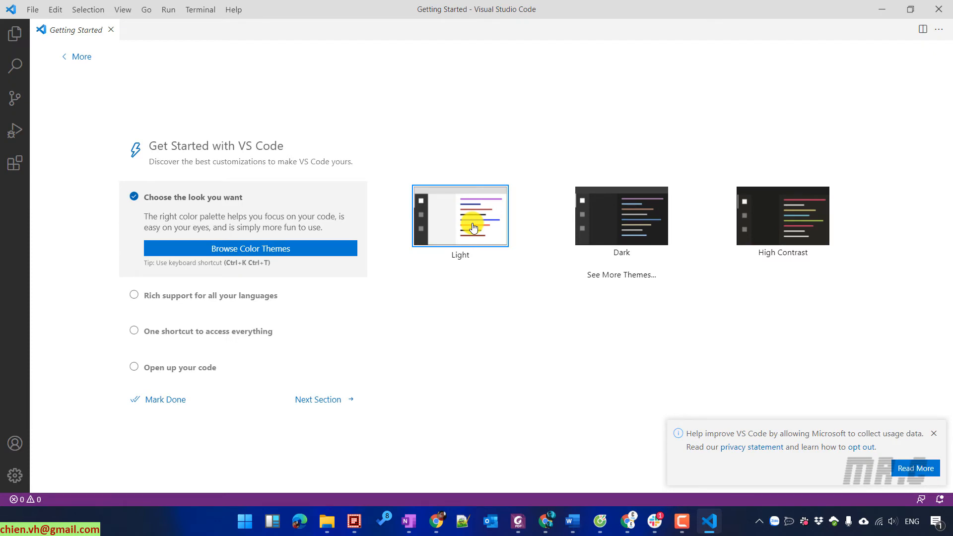
{"action": "mouse_move", "coordinate": [493, 306]}
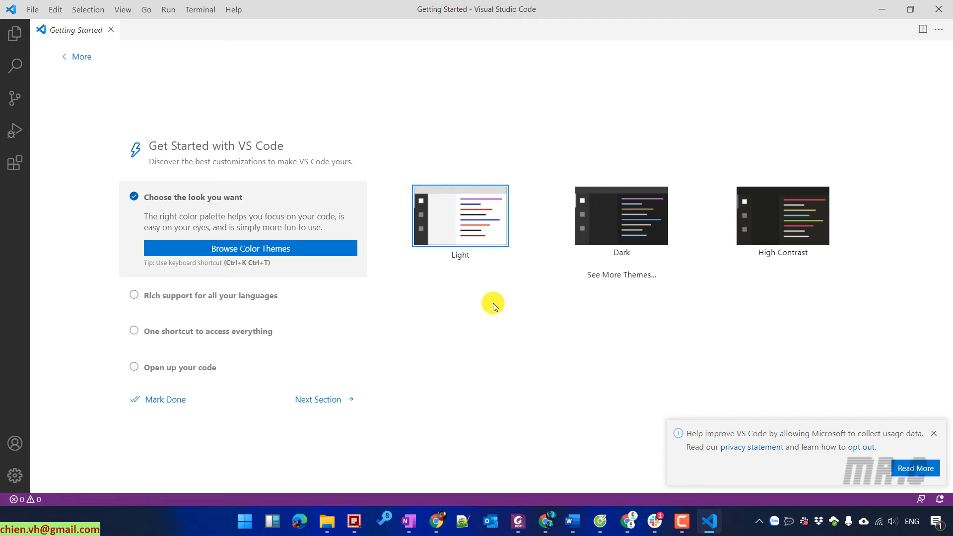
{"action": "left_click", "coordinate": [933, 433]}
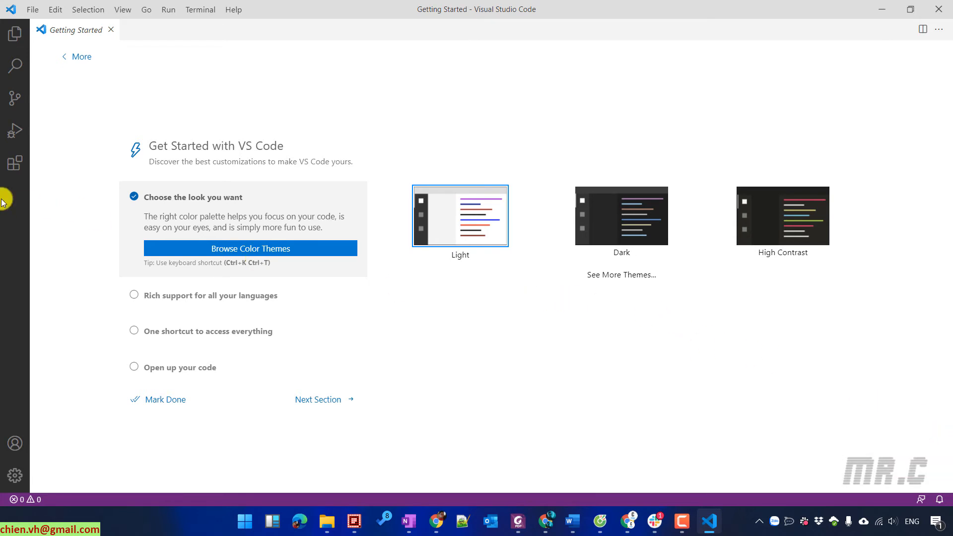
{"action": "mouse_move", "coordinate": [148, 347]}
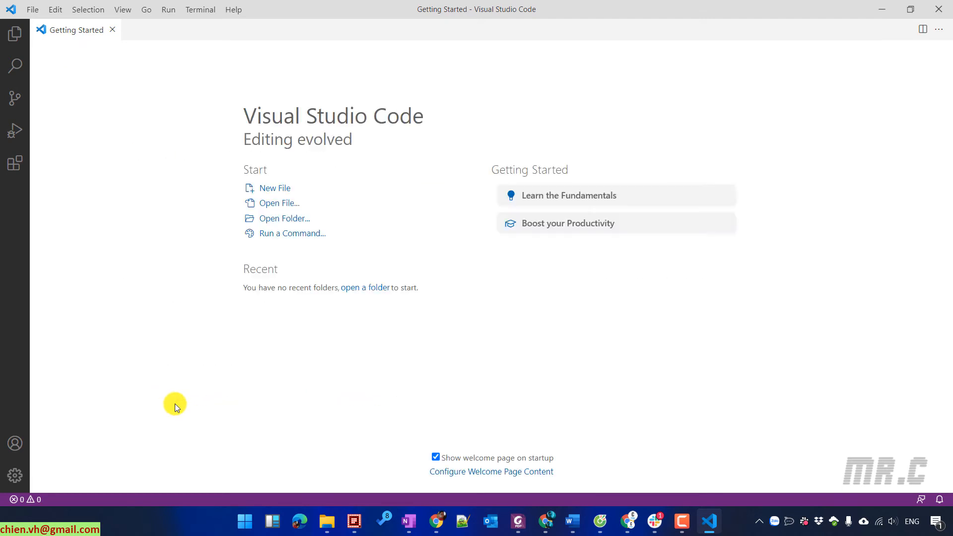
{"action": "mouse_move", "coordinate": [14, 34]}
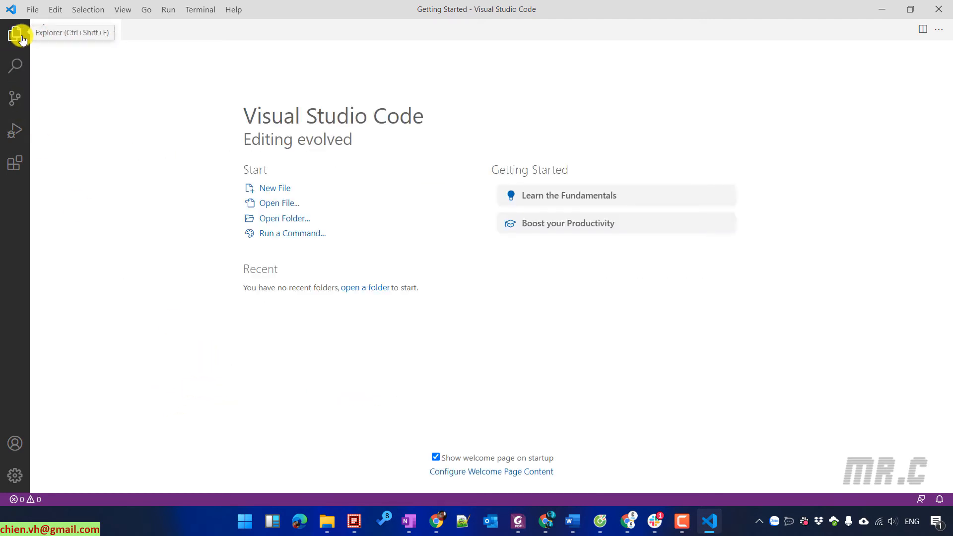
Step: Browse Explorer, Source Control and Run views, then show Extensions with the Popular list expanded
{"action": "left_click", "coordinate": [14, 35]}
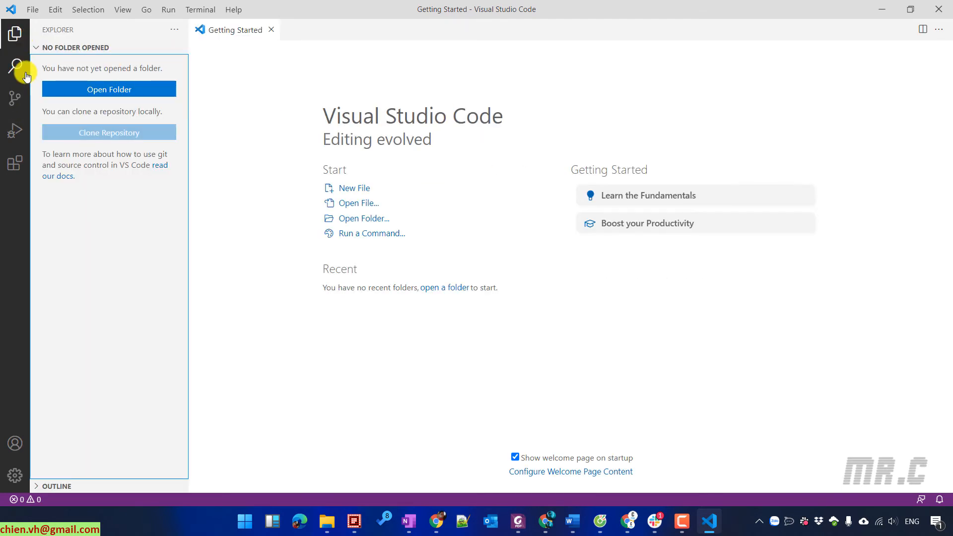
{"action": "left_click", "coordinate": [14, 97]}
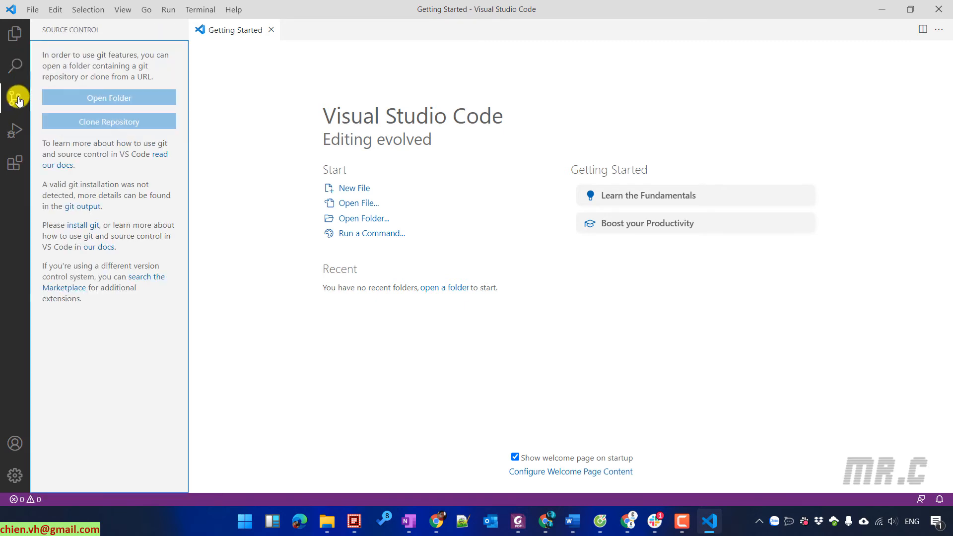
{"action": "left_click", "coordinate": [15, 143]}
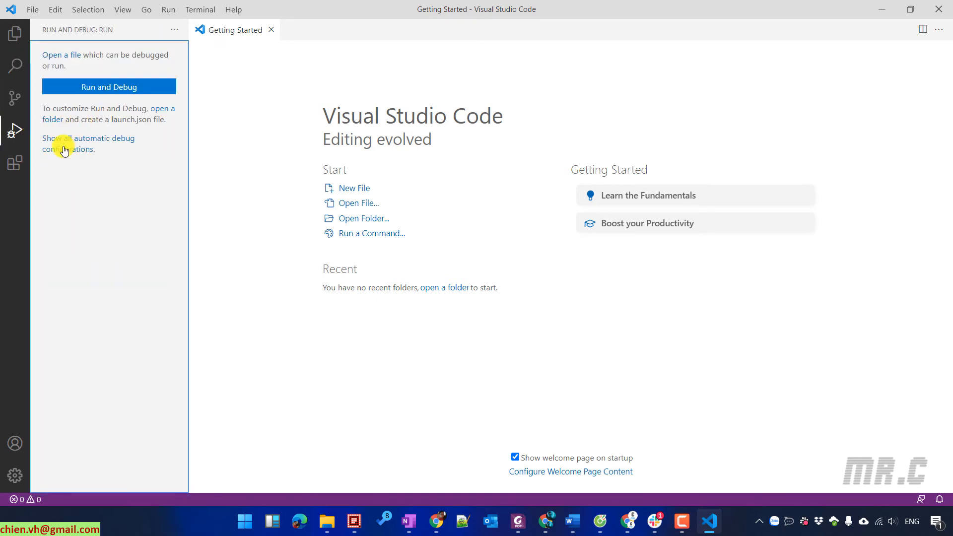
{"action": "left_click", "coordinate": [15, 160]}
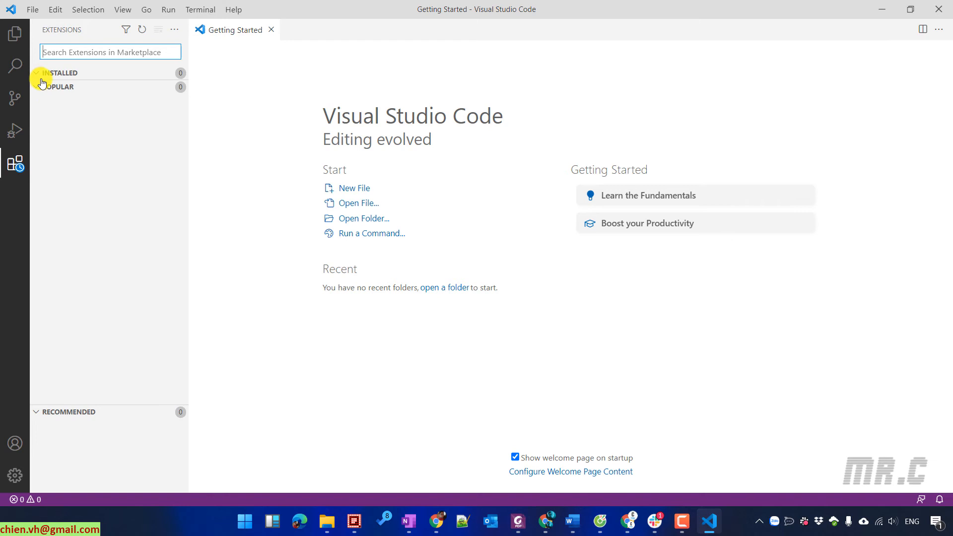
{"action": "left_click", "coordinate": [60, 87]}
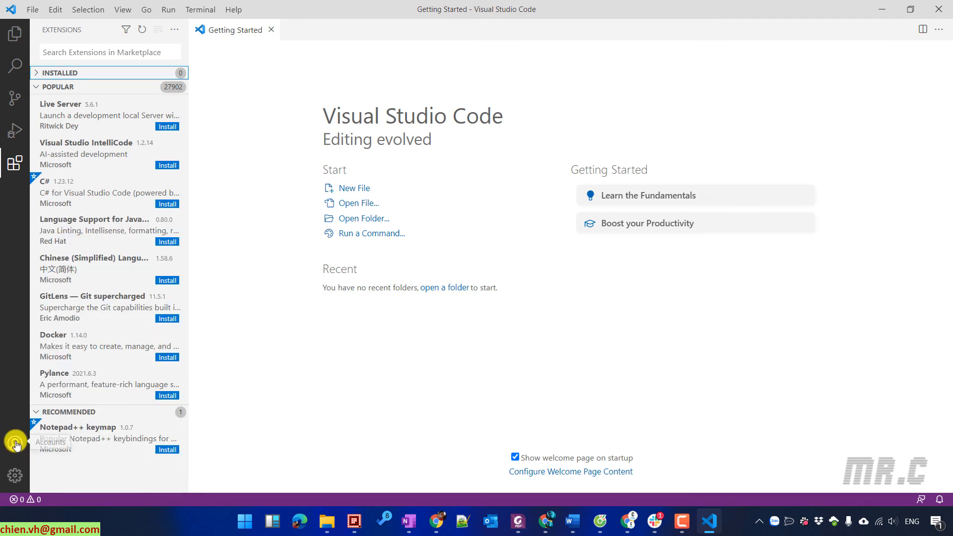
{"action": "left_click", "coordinate": [15, 442]}
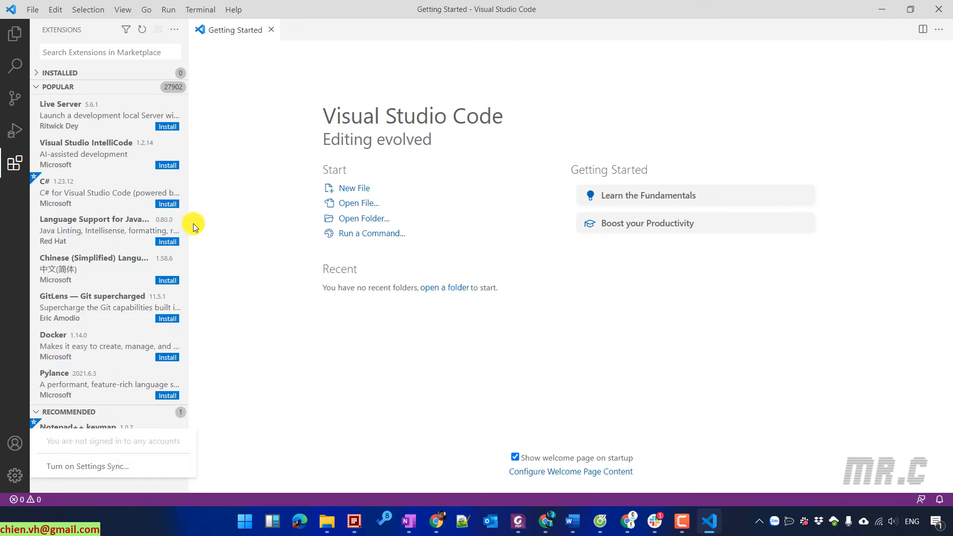
{"action": "left_click", "coordinate": [270, 30]}
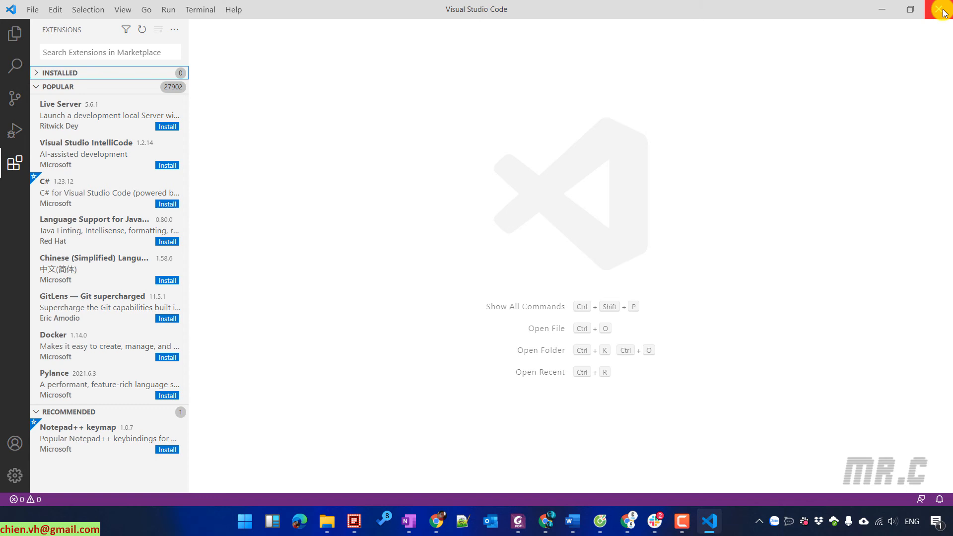
{"action": "mouse_move", "coordinate": [414, 258]}
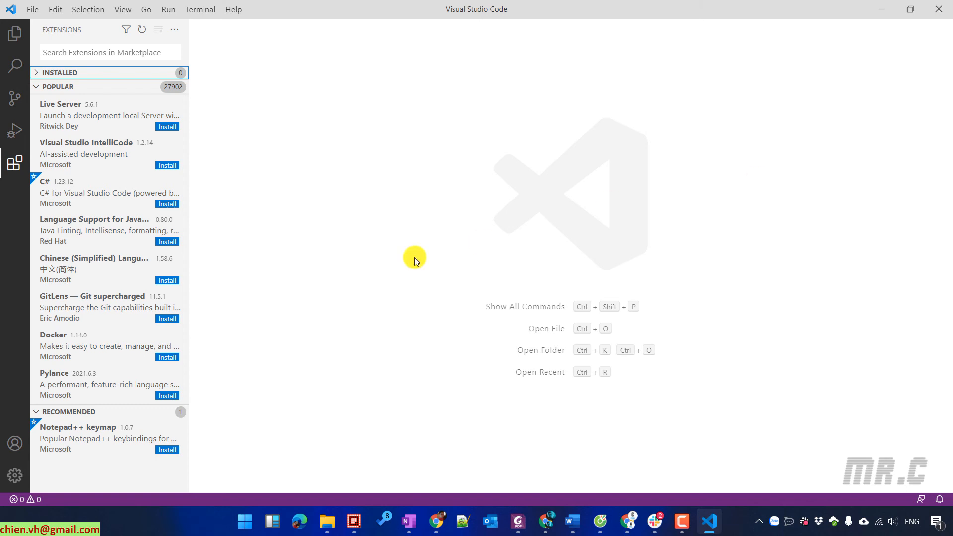
Step: Bring up the Windows Start menu over Visual Studio Code
{"action": "left_click", "coordinate": [244, 521]}
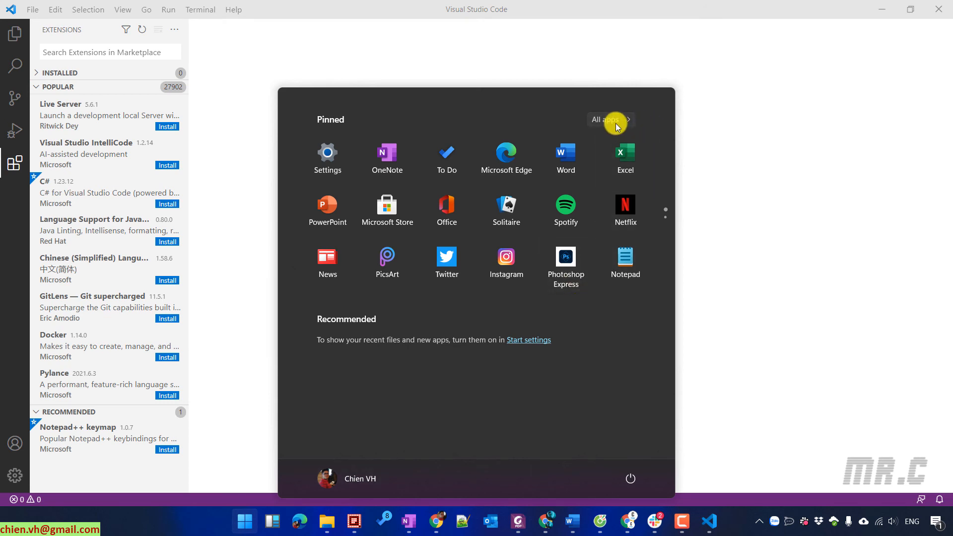
Step: Show All apps and scroll down to the Visual Studio Code entry in the V section
{"action": "left_click", "coordinate": [606, 119]}
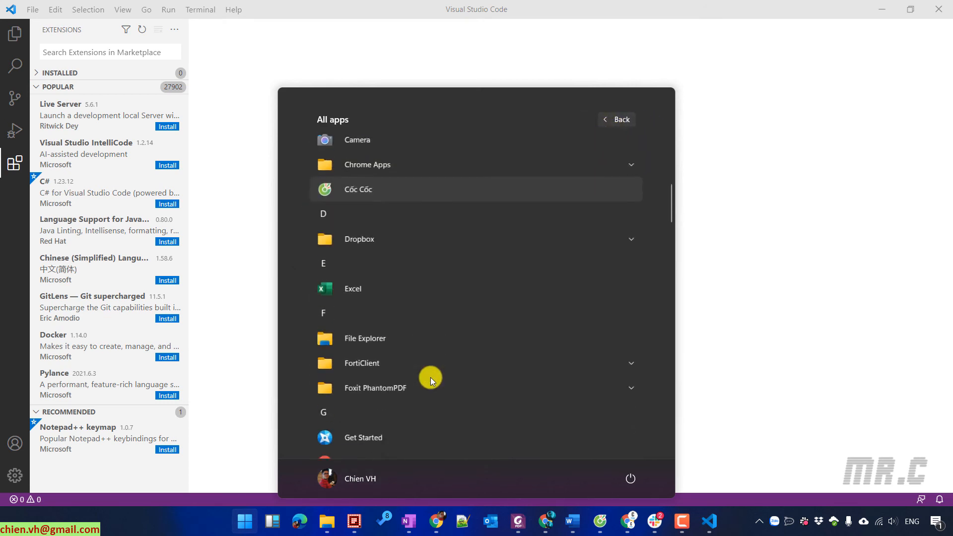
{"action": "scroll", "scroll_direction": "down", "scroll_amount": 3}
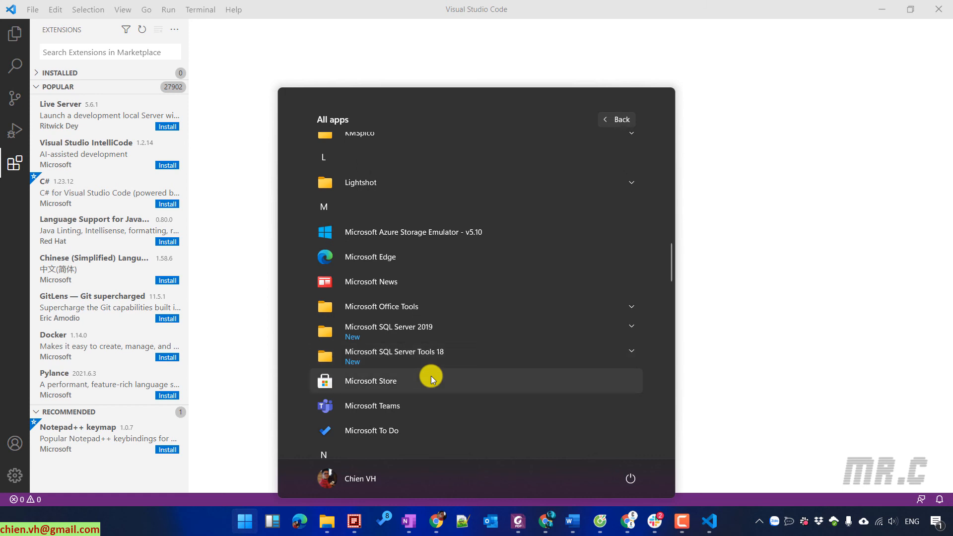
{"action": "scroll", "scroll_direction": "down", "scroll_amount": 3}
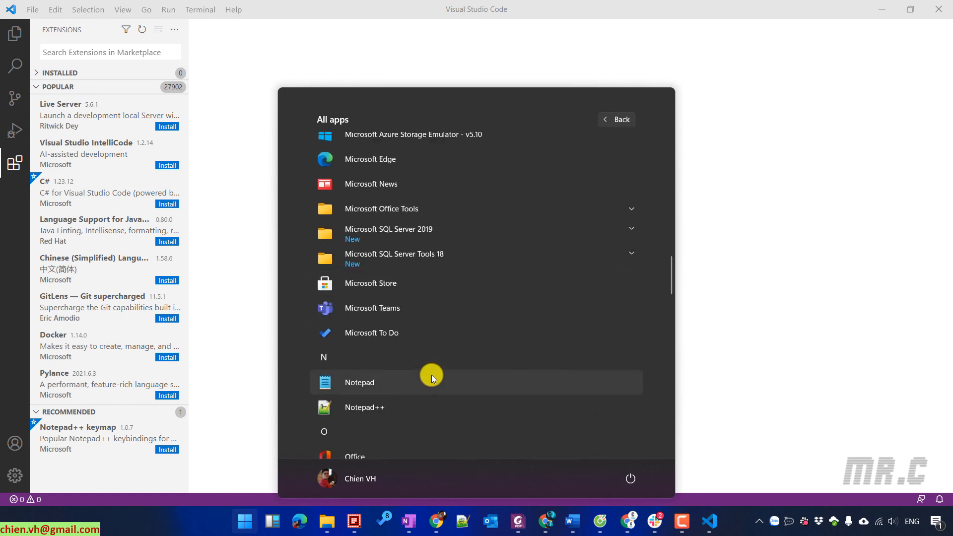
{"action": "scroll", "scroll_direction": "down", "scroll_amount": 3}
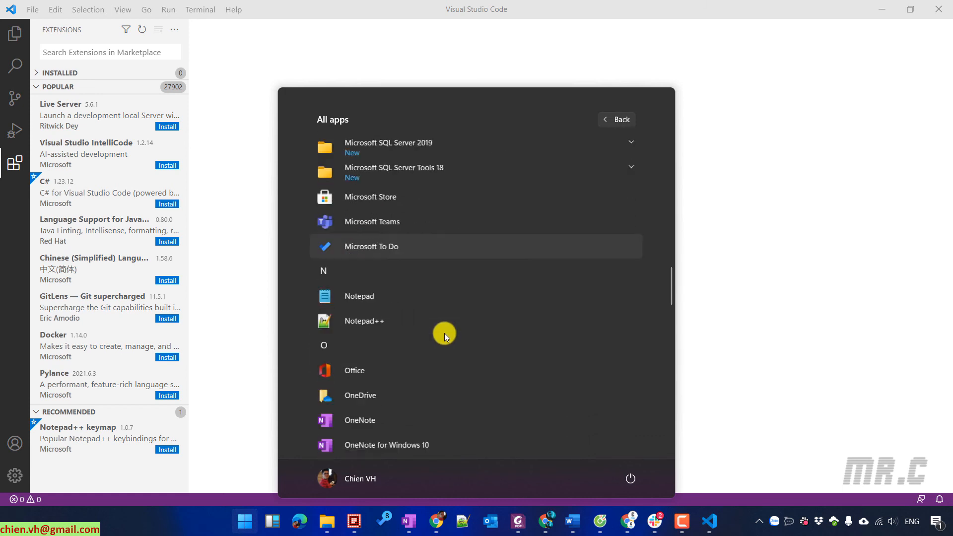
{"action": "scroll", "scroll_direction": "down", "scroll_amount": 3}
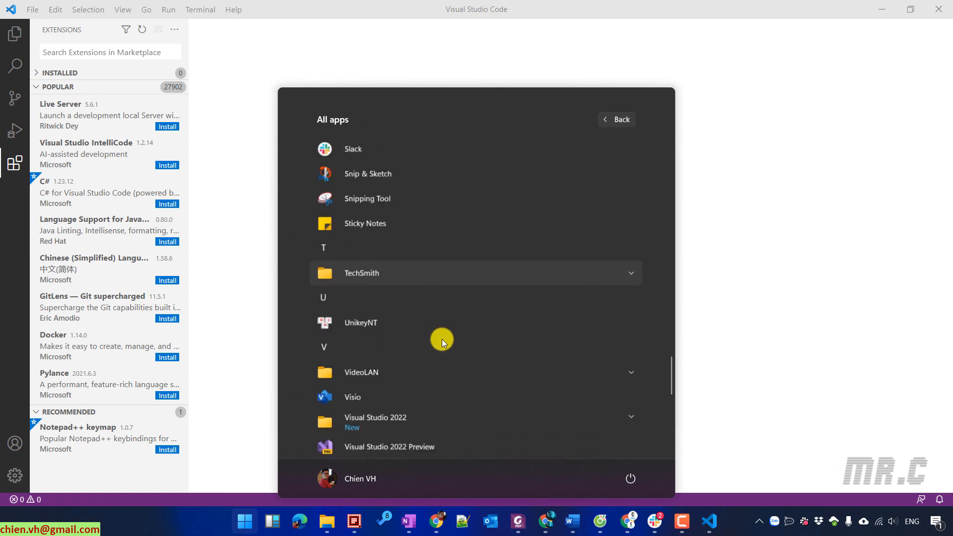
{"action": "scroll", "scroll_direction": "down", "scroll_amount": 3}
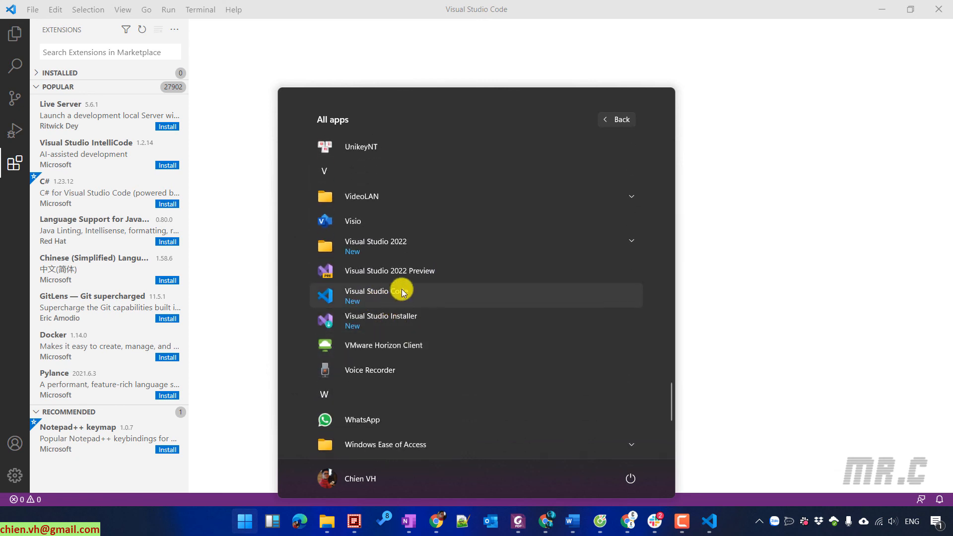
{"action": "mouse_move", "coordinate": [618, 288]}
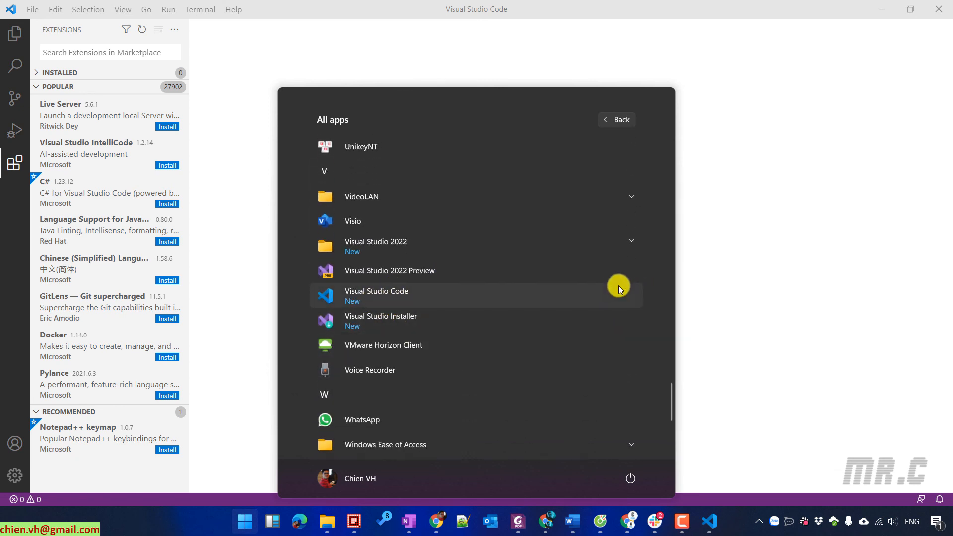